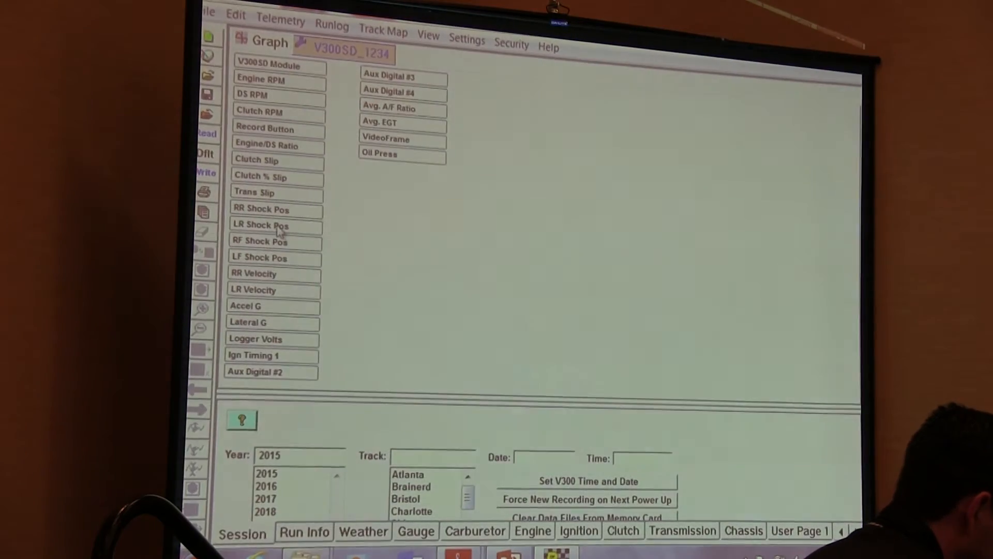
Open the File menu and choose the V3Ind121016E4 run file from the recent files.
left_click(207, 13)
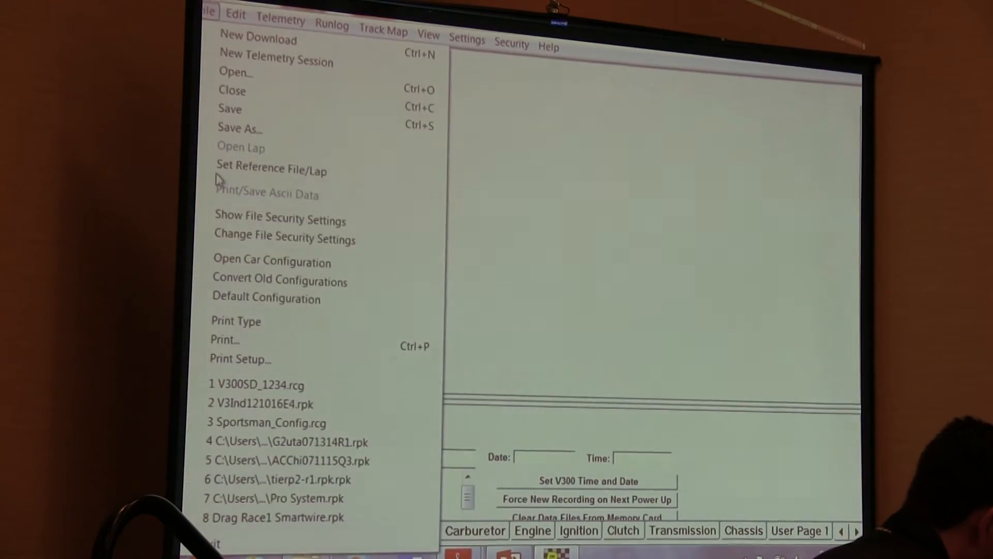
left_click(260, 404)
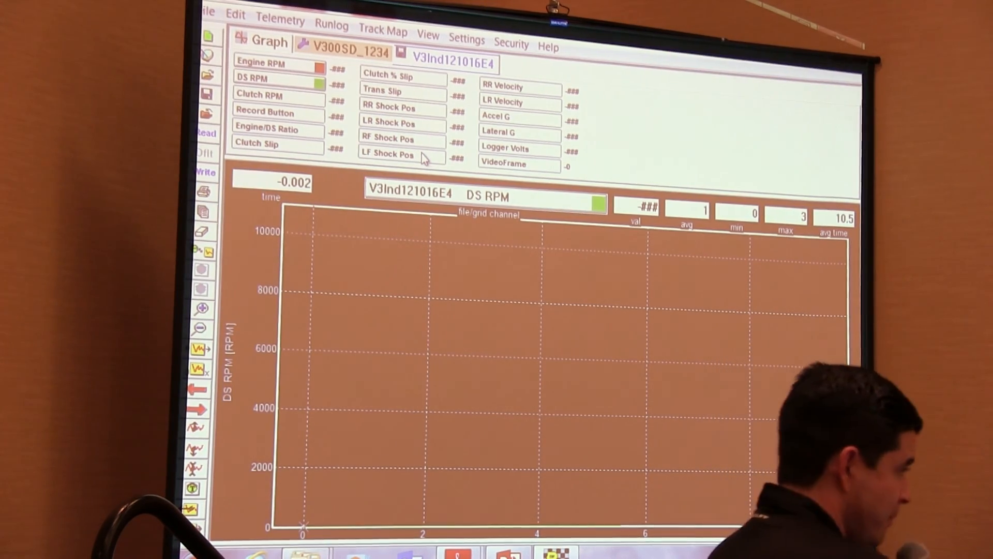
Reopen the File menu to view download, save, print and recent-file options.
left_click(208, 12)
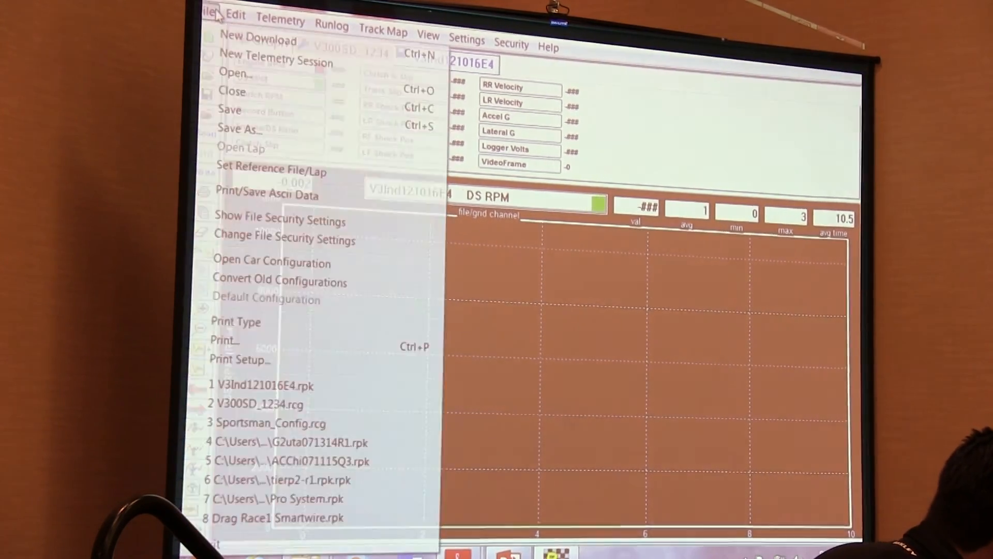